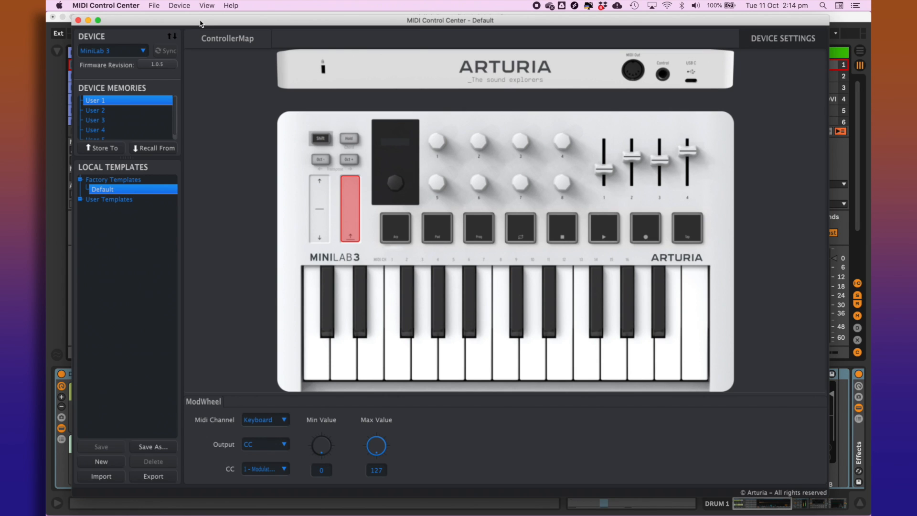
mouse_move(157, 56)
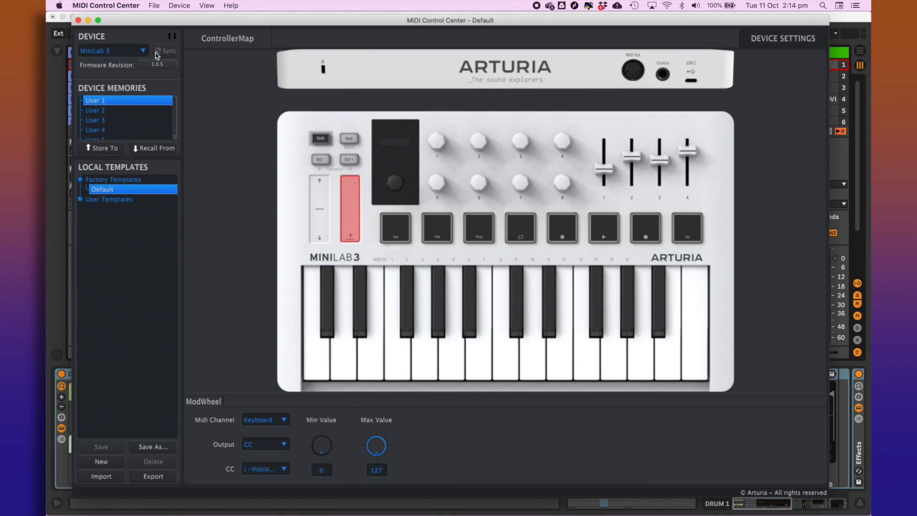
mouse_move(162, 68)
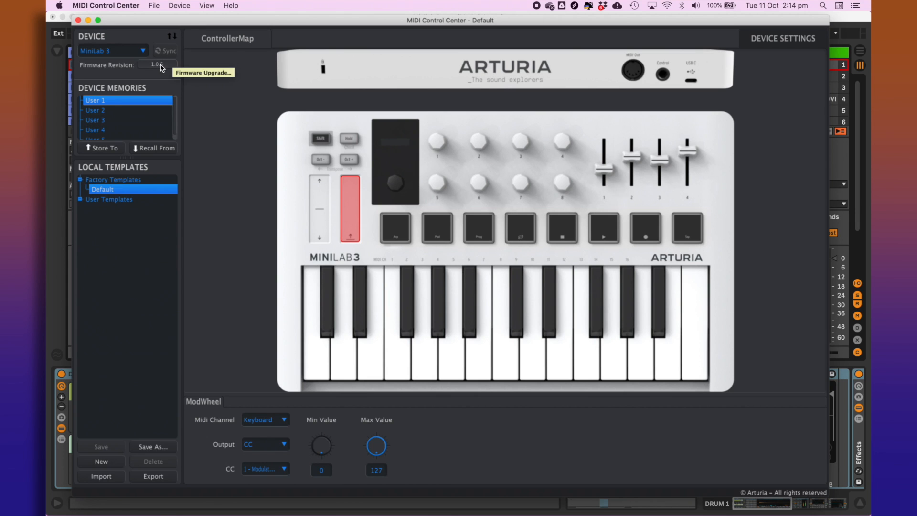
Step: Open the MiniLab 3 Firmware Revision field to confirm it runs firmware 1.0.5
click(157, 65)
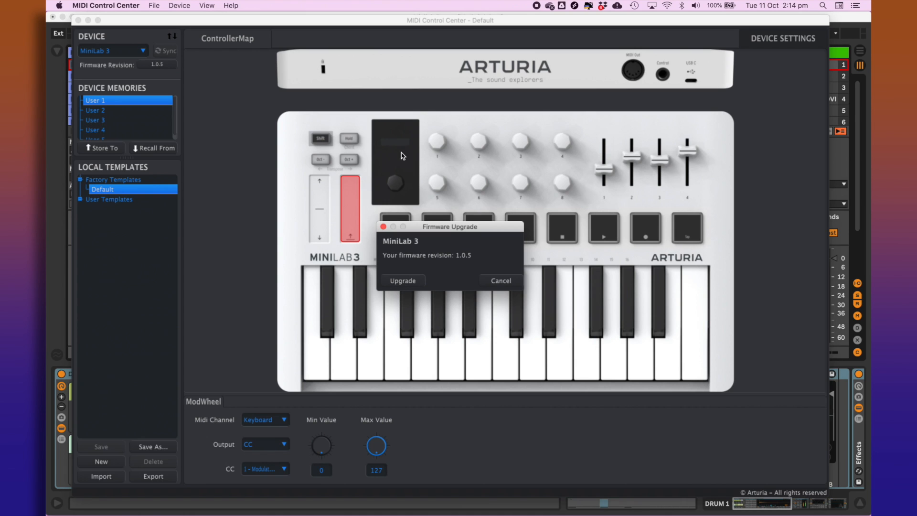
mouse_move(402, 287)
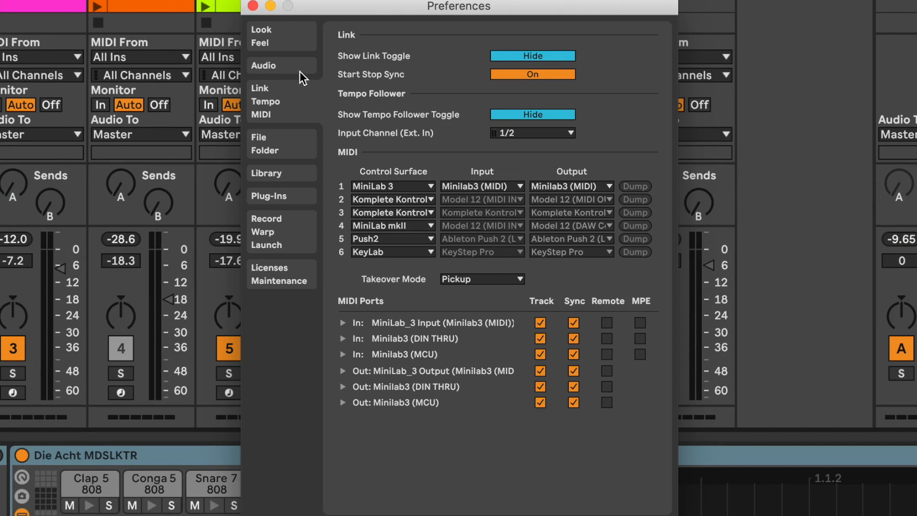
mouse_move(408, 187)
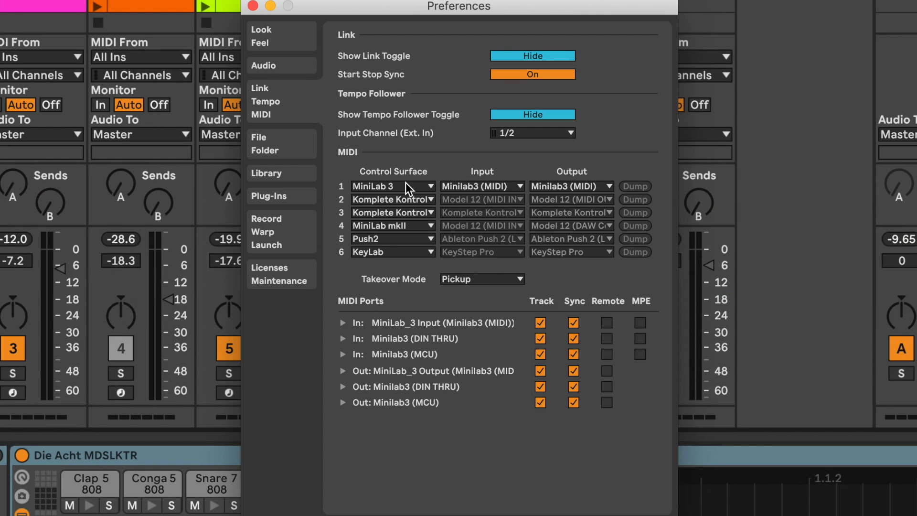
Step: Choose MiniLab 3 from the slot 1 Control Surface dropdown in MIDI preferences
click(394, 186)
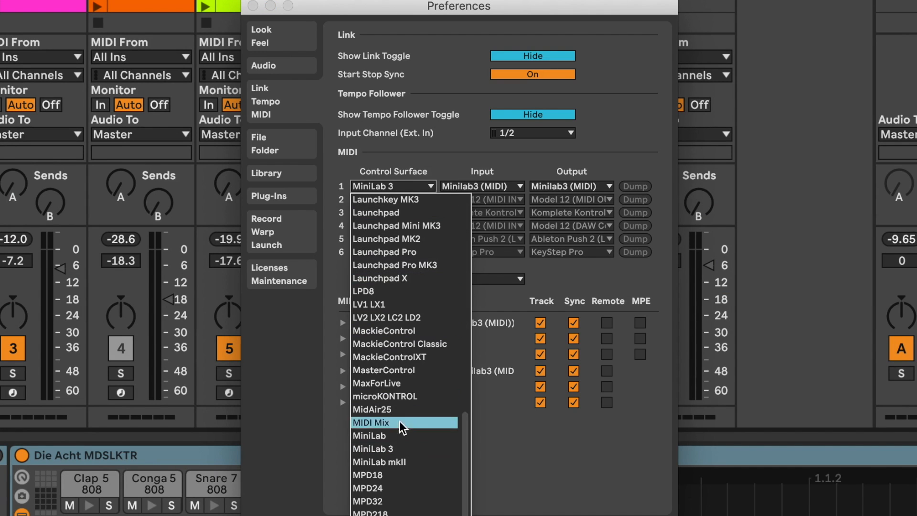
mouse_move(411, 462)
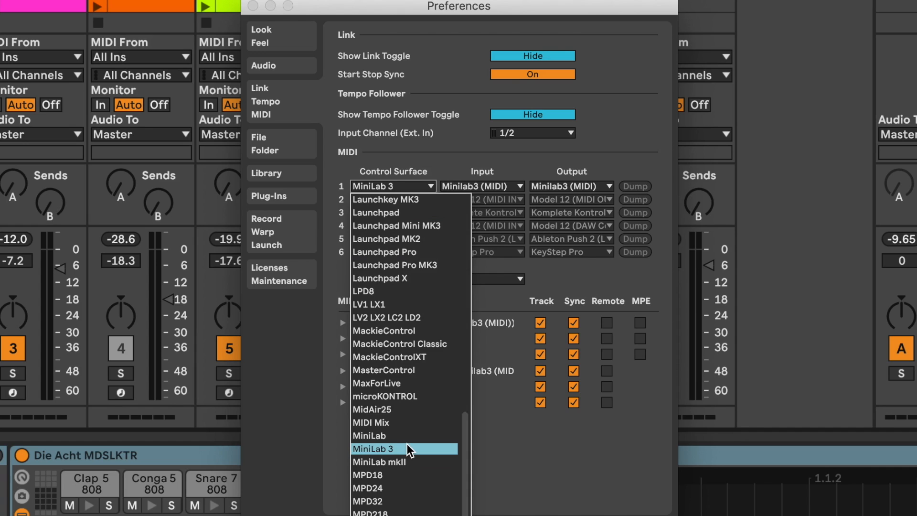
click(375, 449)
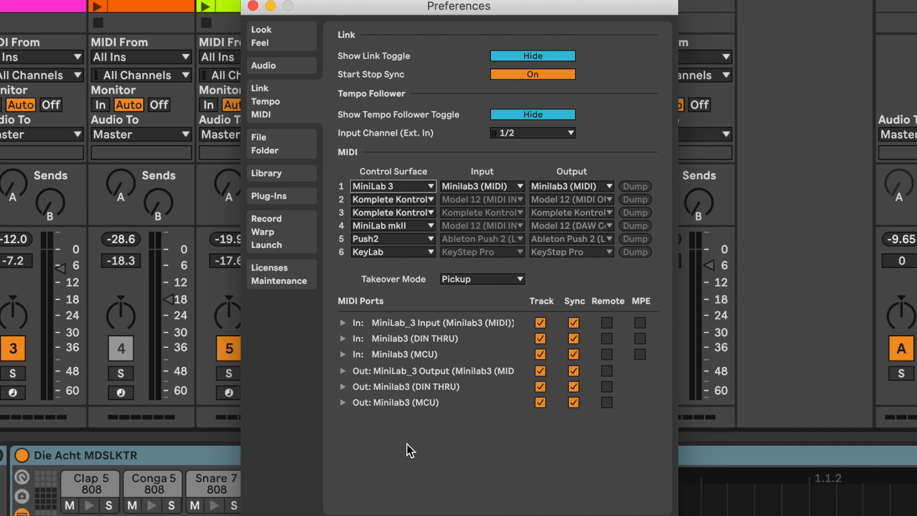
mouse_move(480, 182)
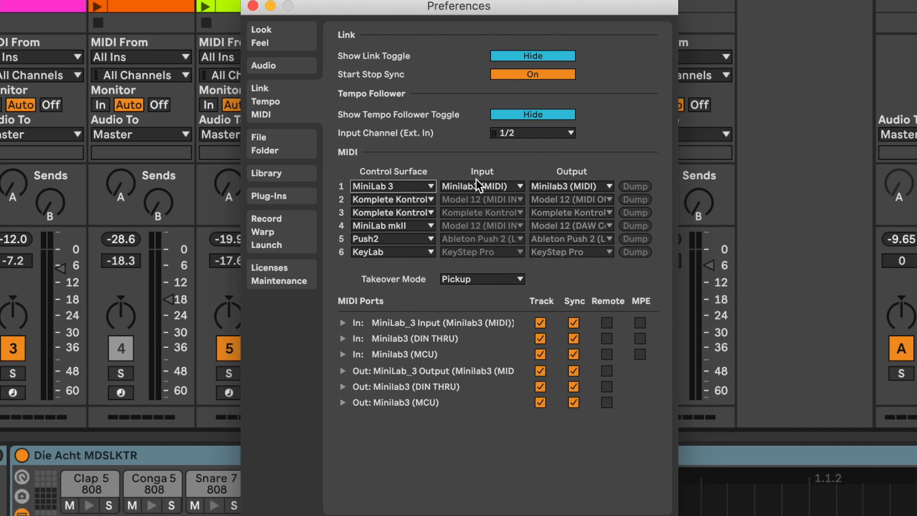
Step: Pick Minilab3 (MIDI) in slot 1's Input dropdown, matching the output
click(482, 186)
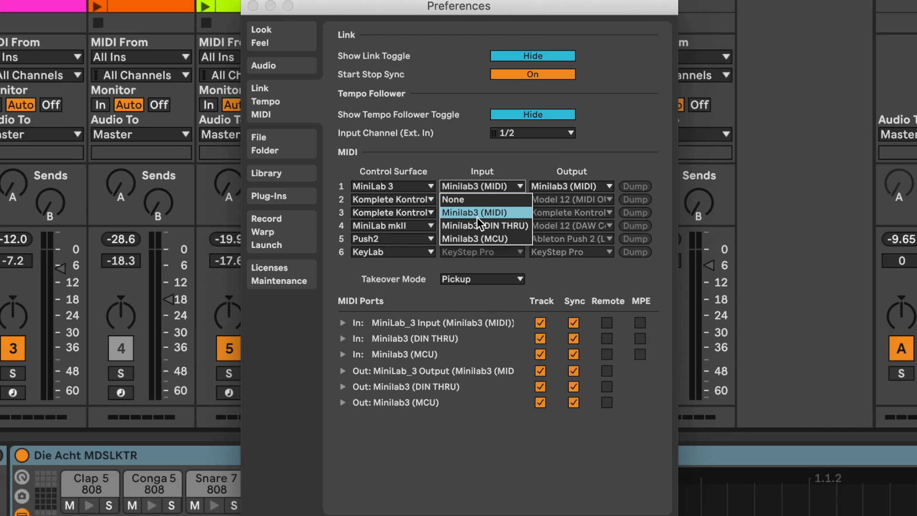
click(479, 213)
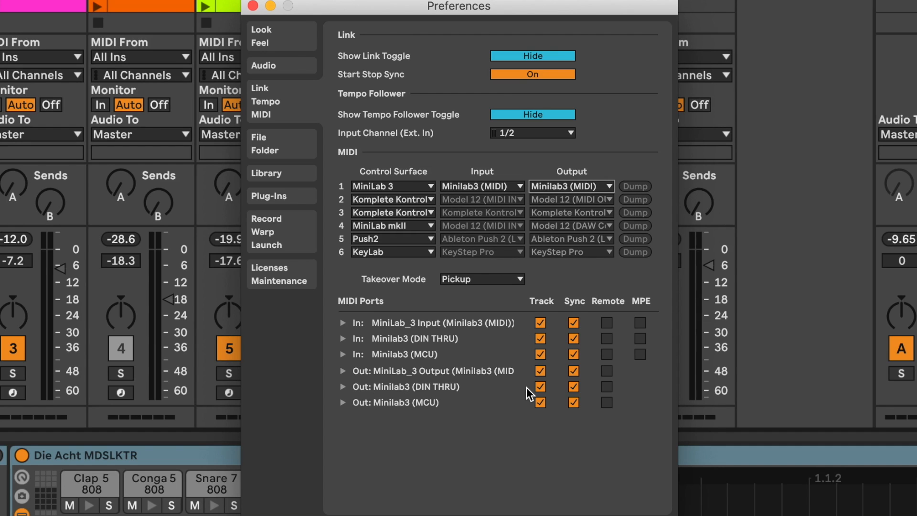
mouse_move(437, 123)
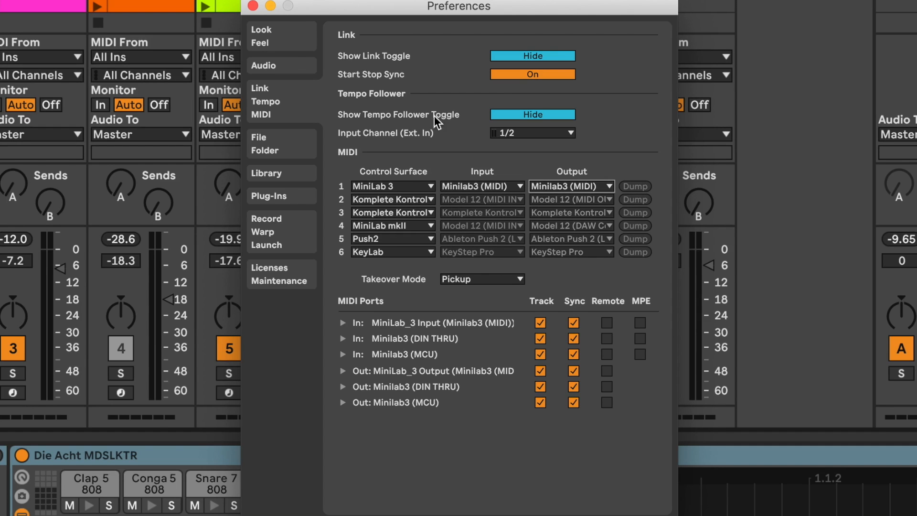